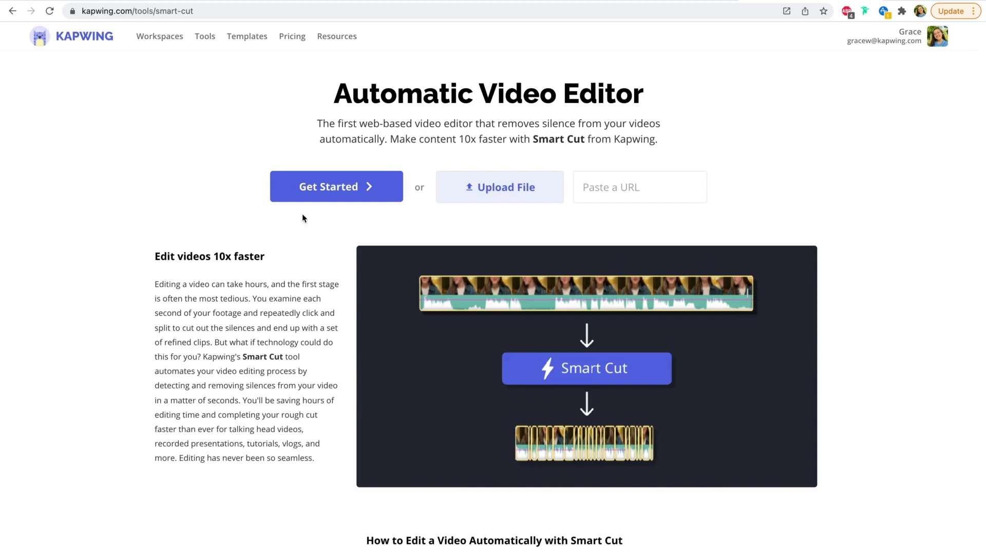
mouse_move(378, 190)
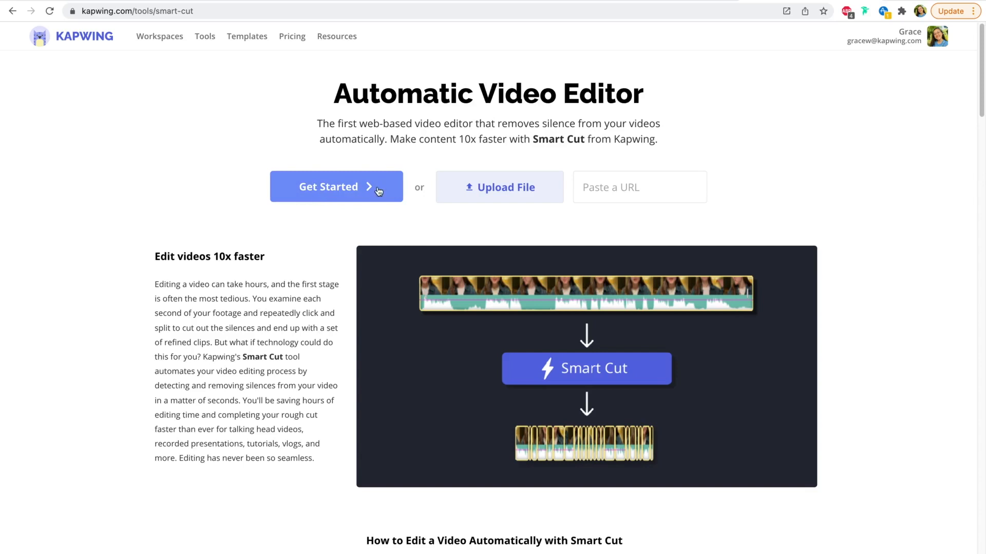
Step: Start a new Smart Cut project and pick MVI_1170.MP4 as the file to upload
click(336, 186)
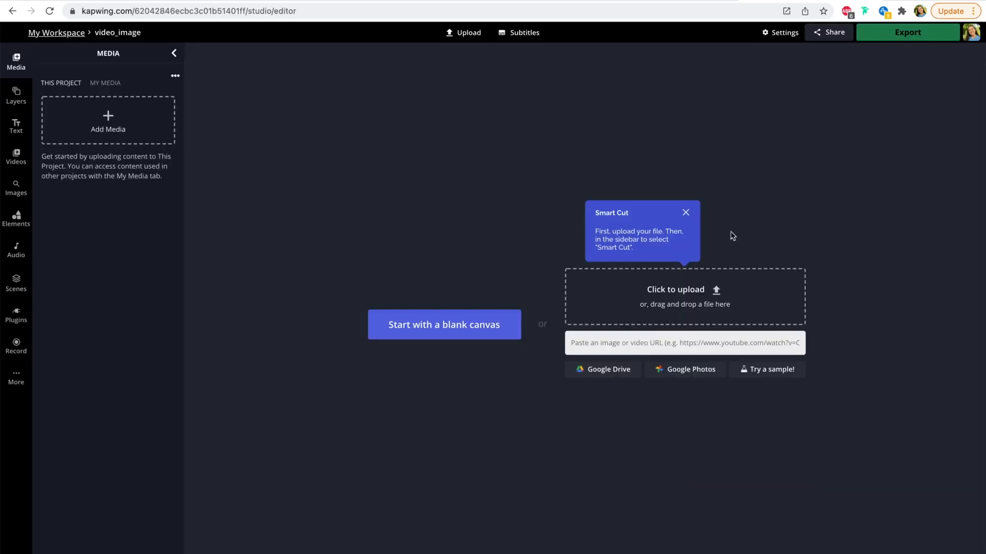
mouse_move(753, 258)
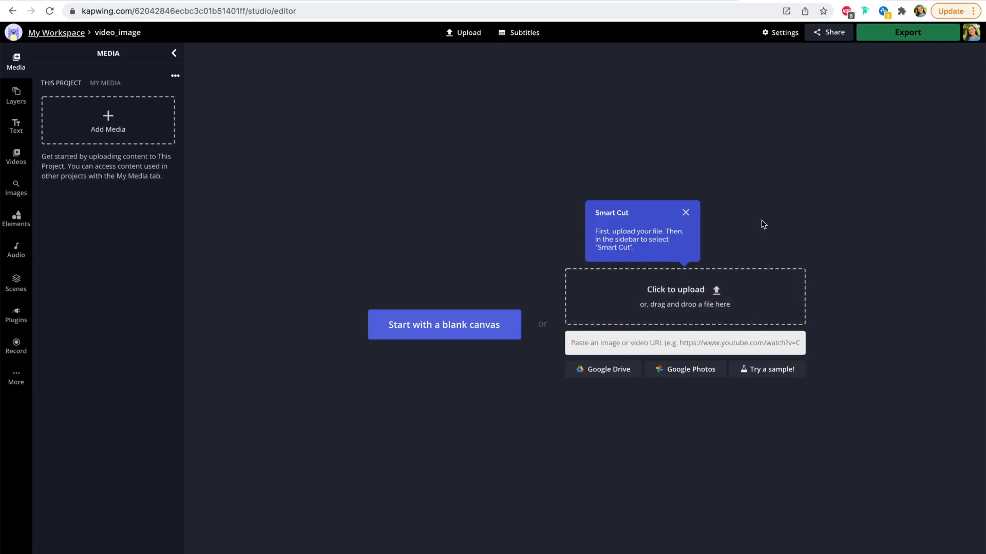
click(685, 297)
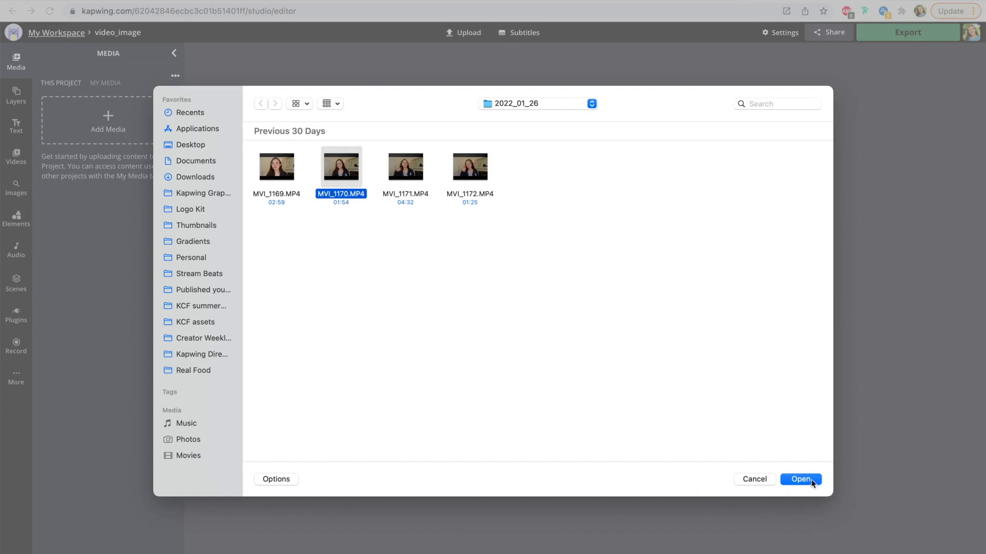
Step: Upload MVI_1170.MP4, select the clip, and preview it around 42 s, 56 s and 1:14
click(800, 479)
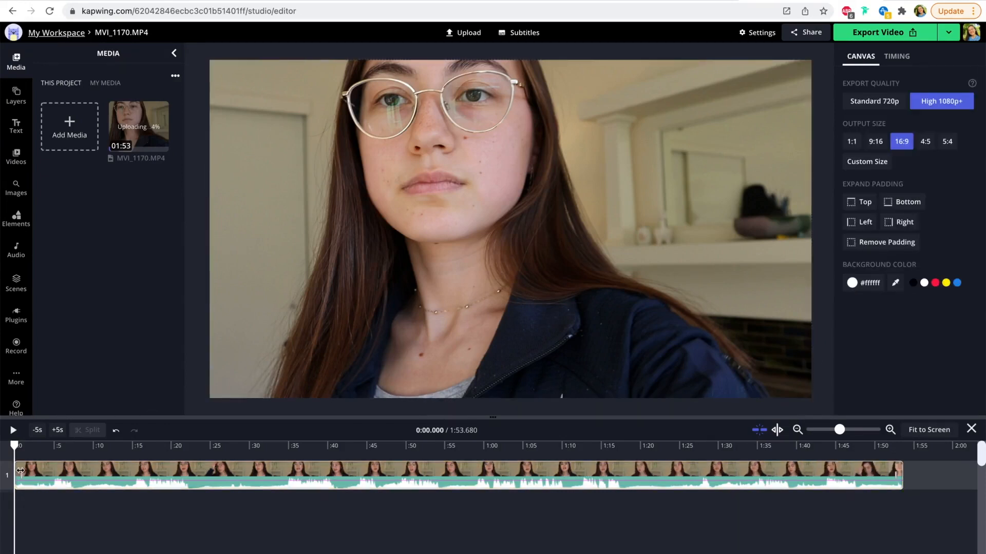
click(510, 252)
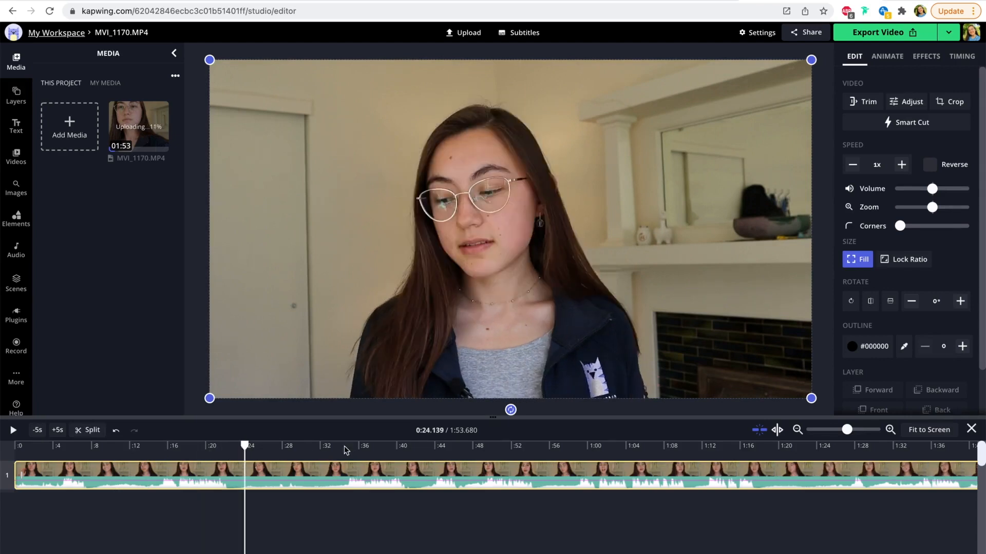
click(423, 446)
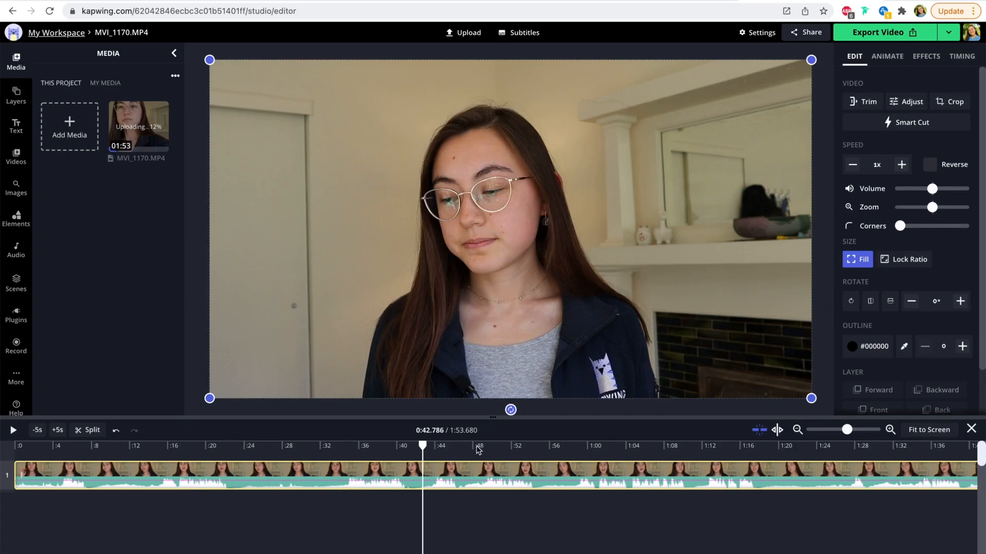
click(552, 445)
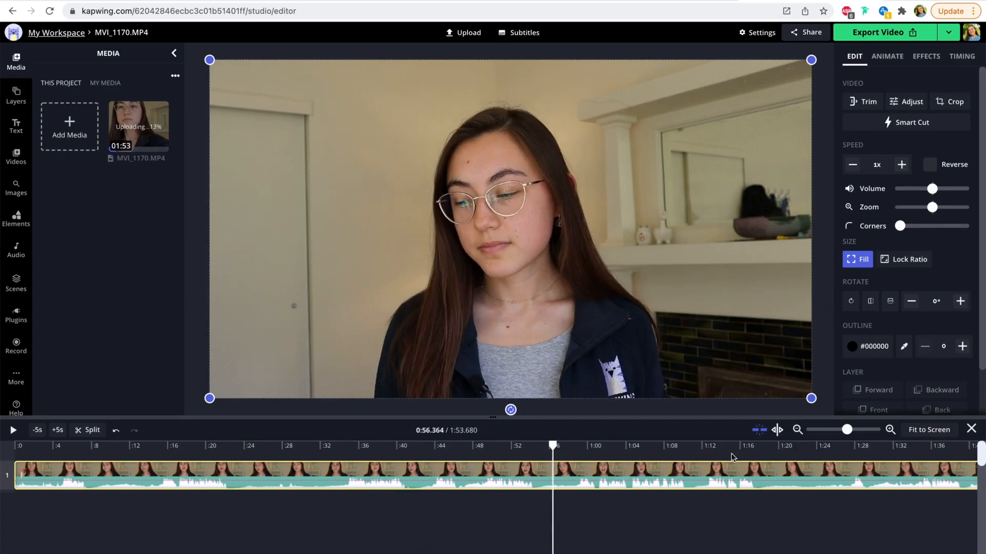
click(826, 445)
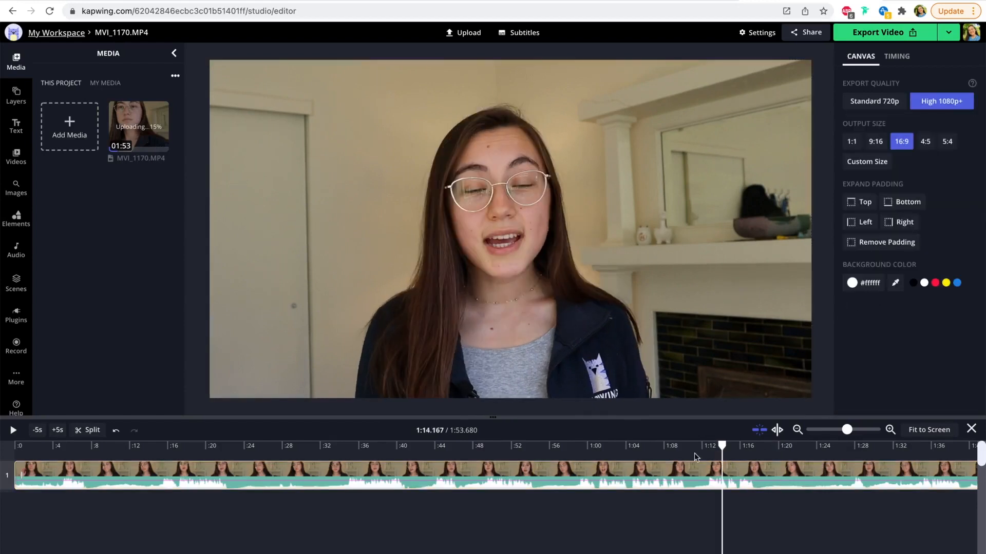
click(561, 446)
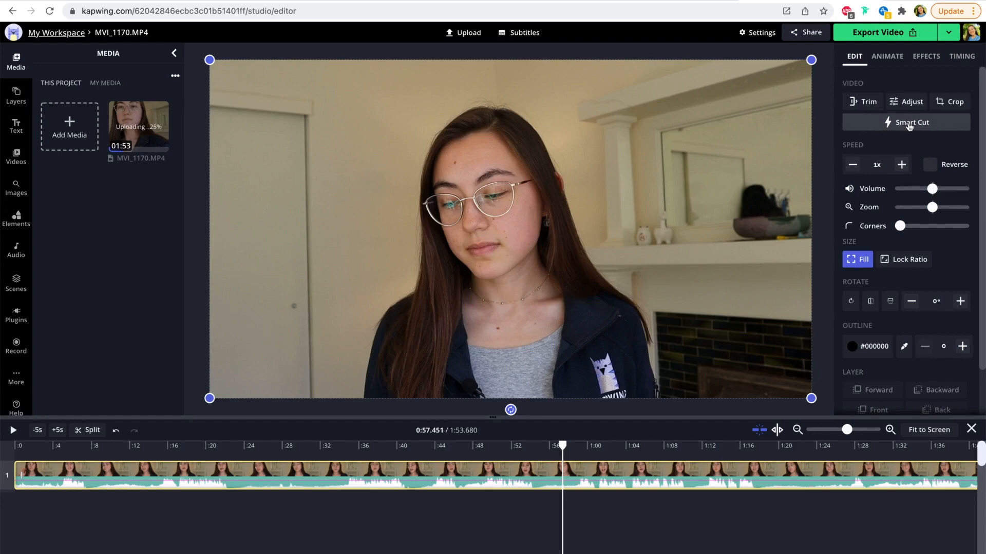
Step: Run Smart Cut silence detection and raise Silence Sensitivity to its strongest level
click(911, 122)
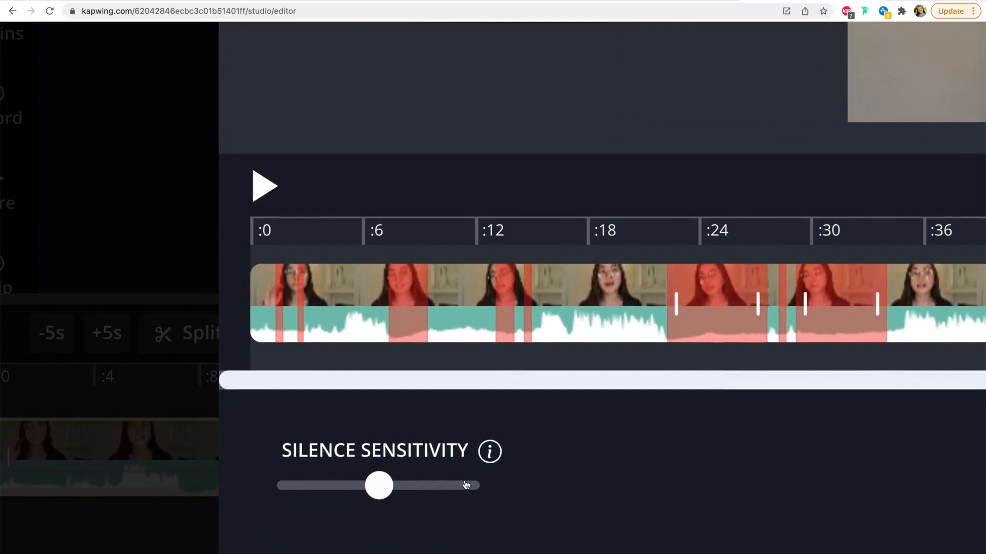
drag(379, 485, 396, 486)
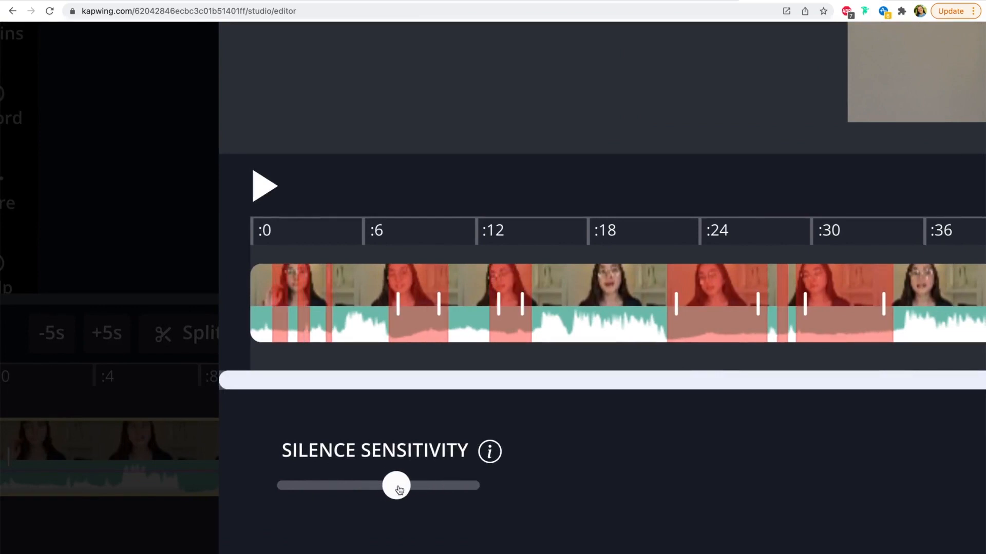
drag(396, 486, 431, 485)
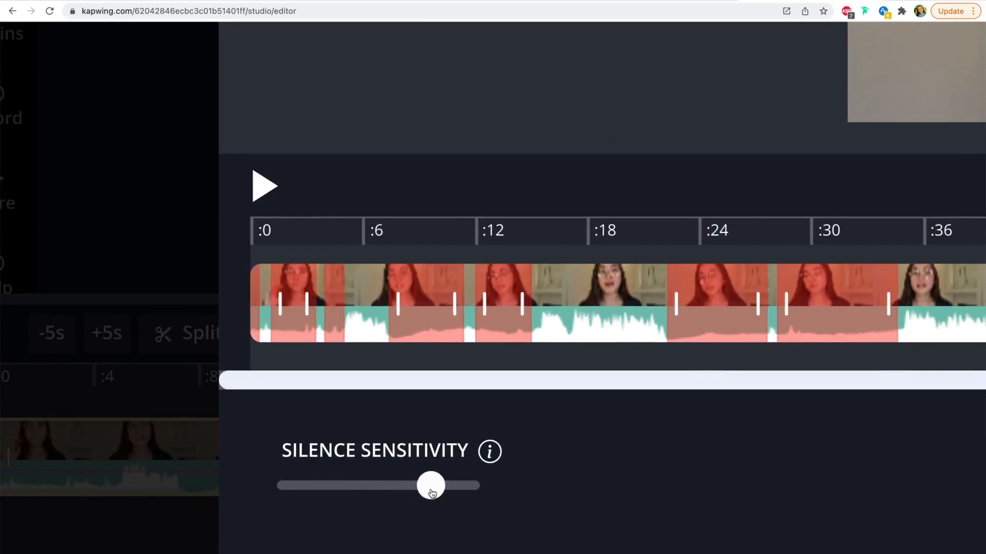
drag(431, 485, 444, 485)
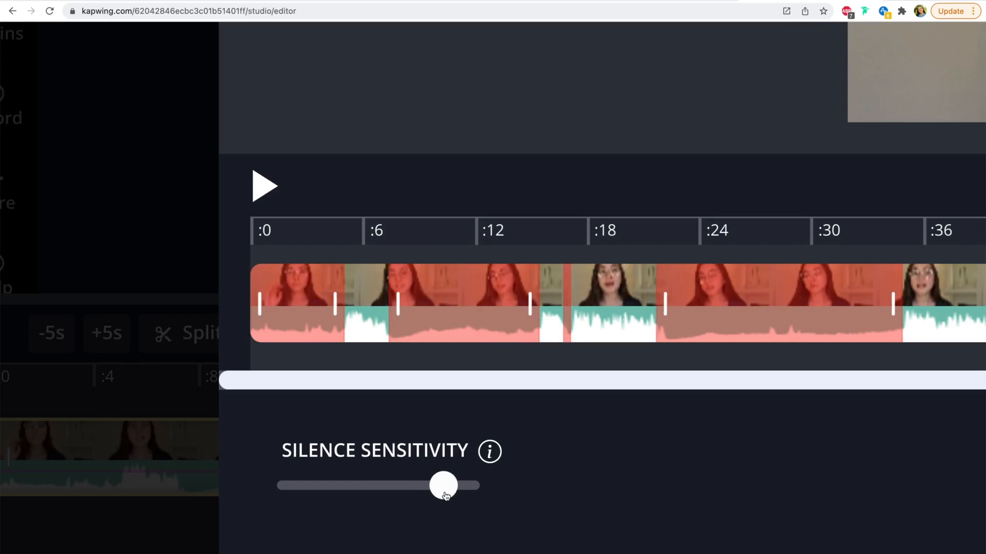
drag(443, 484, 453, 485)
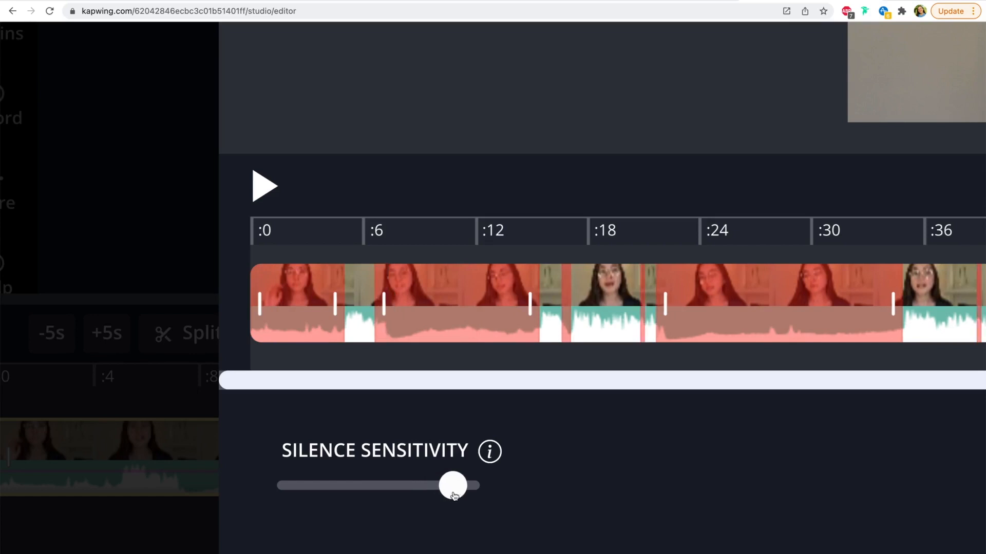
drag(453, 485, 465, 485)
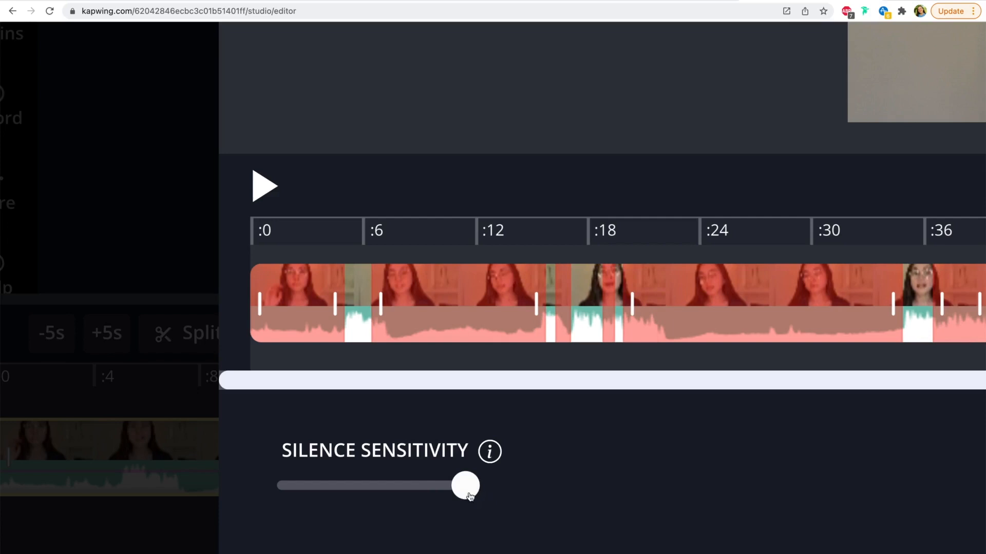
Step: Lower the sensitivity to nothing flagged, then settle on a moderate setting
drag(465, 485, 426, 486)
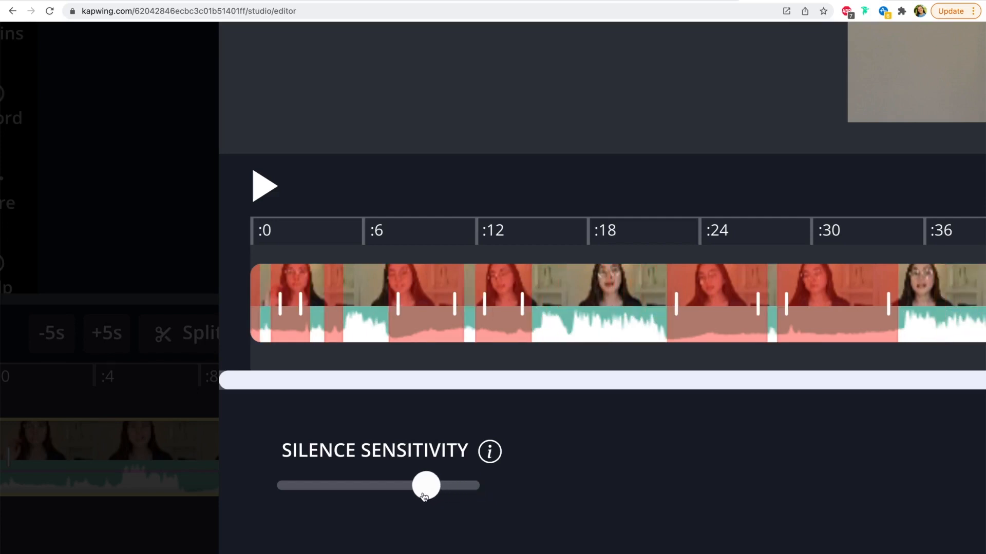
drag(427, 485, 291, 485)
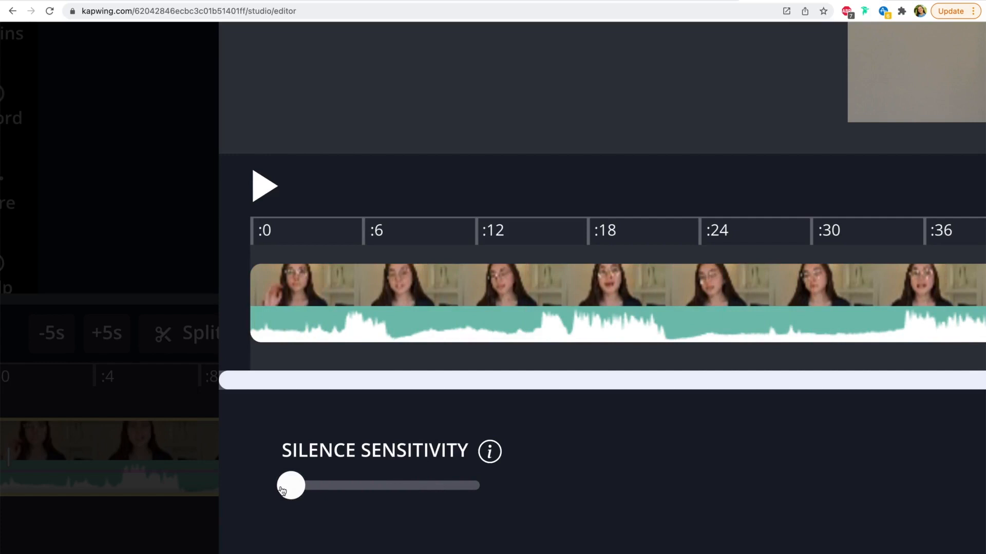
drag(291, 485, 335, 485)
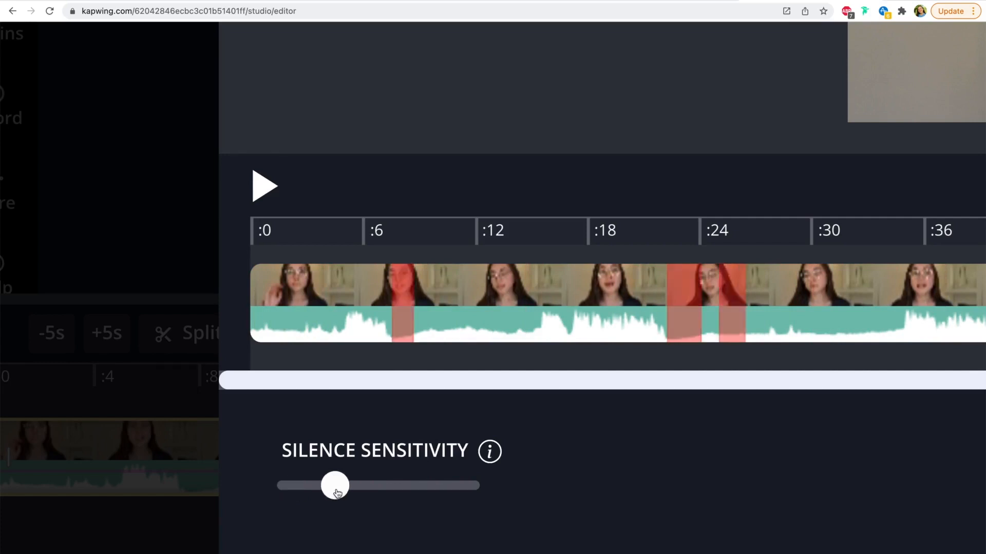
drag(336, 486, 401, 485)
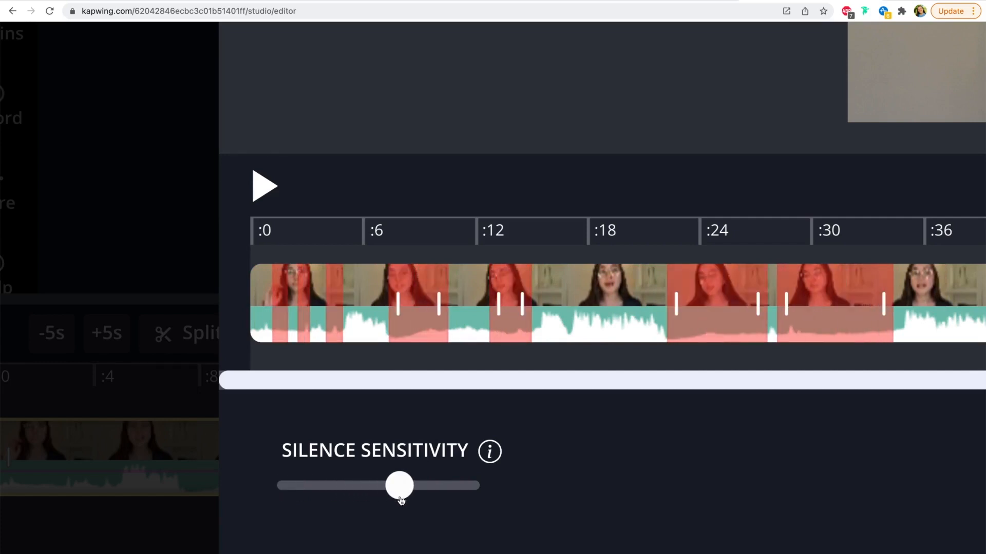
drag(400, 486, 410, 485)
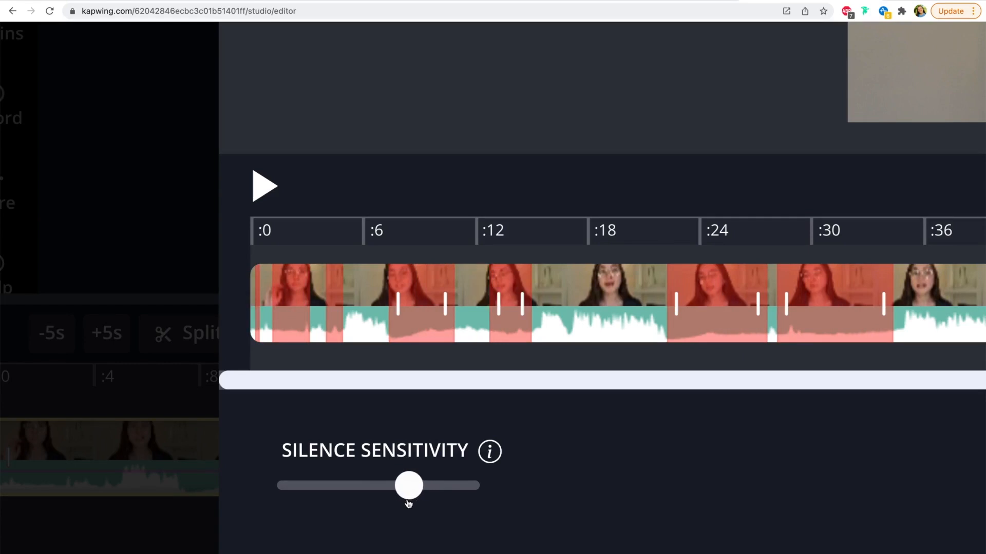
drag(409, 486, 404, 485)
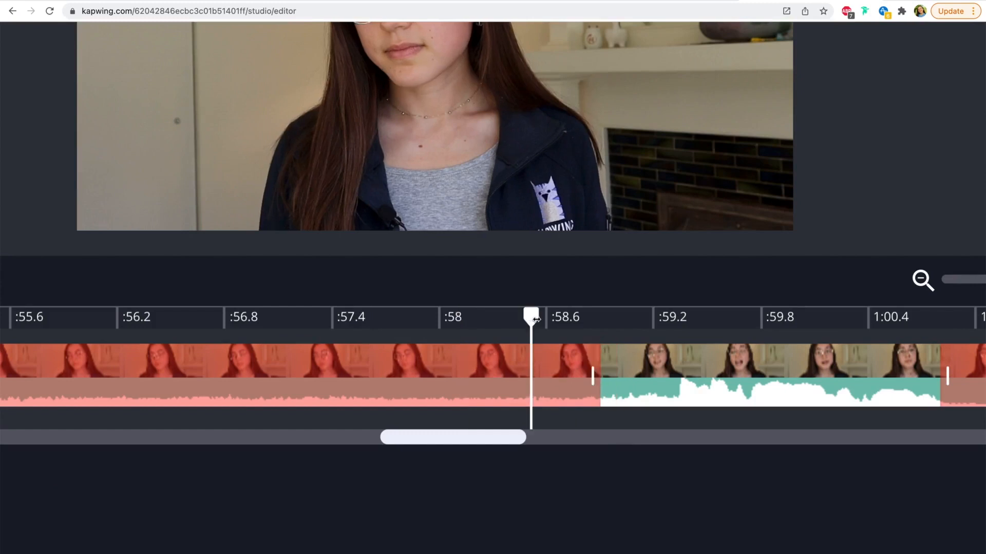
Step: Extend the flagged silence near 58 s to about 59.2 s, where speech resumes
click(671, 317)
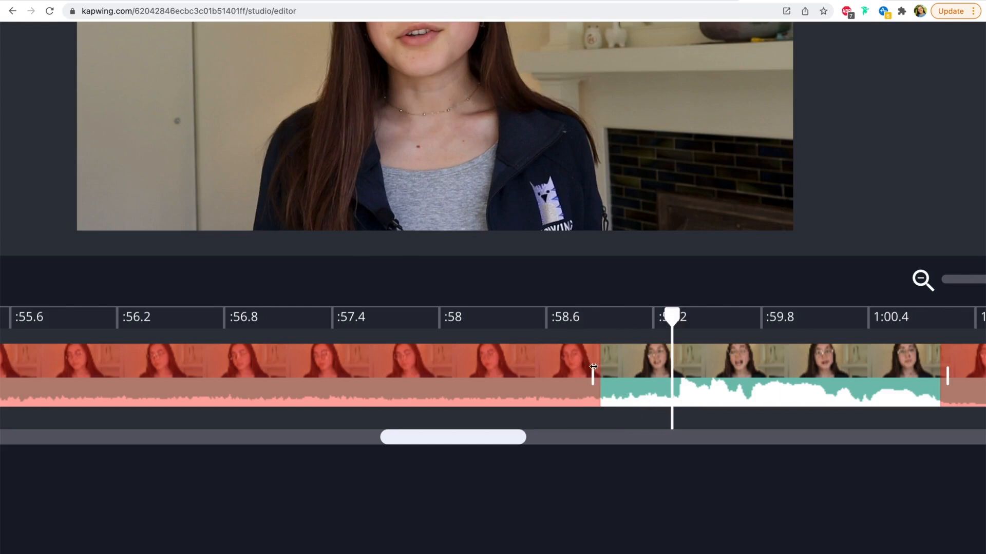
drag(591, 369, 664, 377)
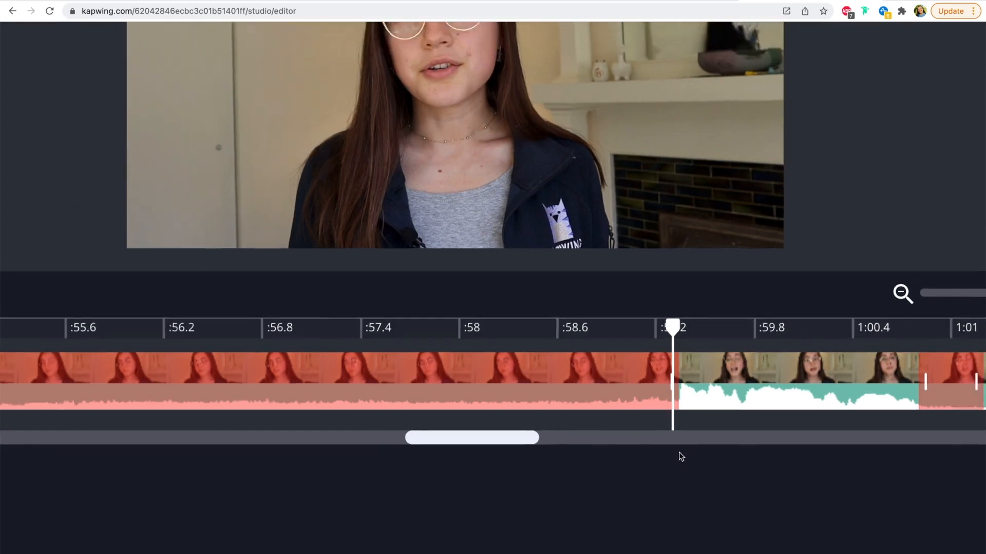
click(913, 123)
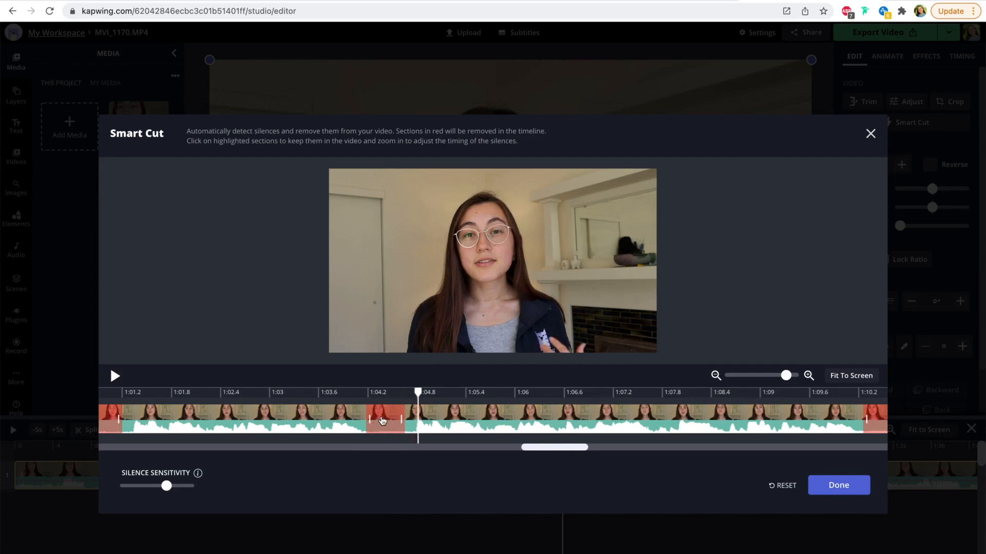
Step: Keep the short pause near 1:04 and apply Smart Cut, shortening the video to about 1:03.5
click(384, 420)
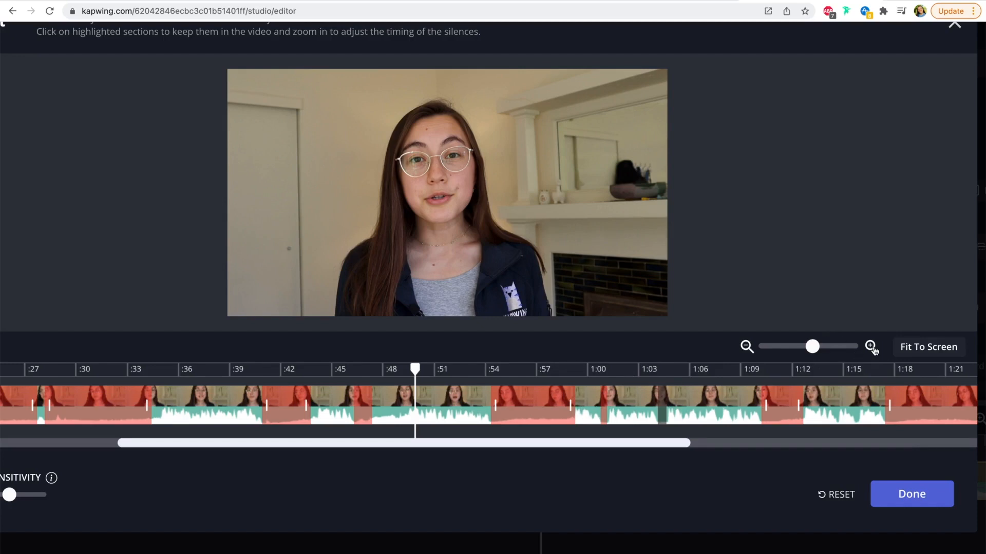
click(872, 346)
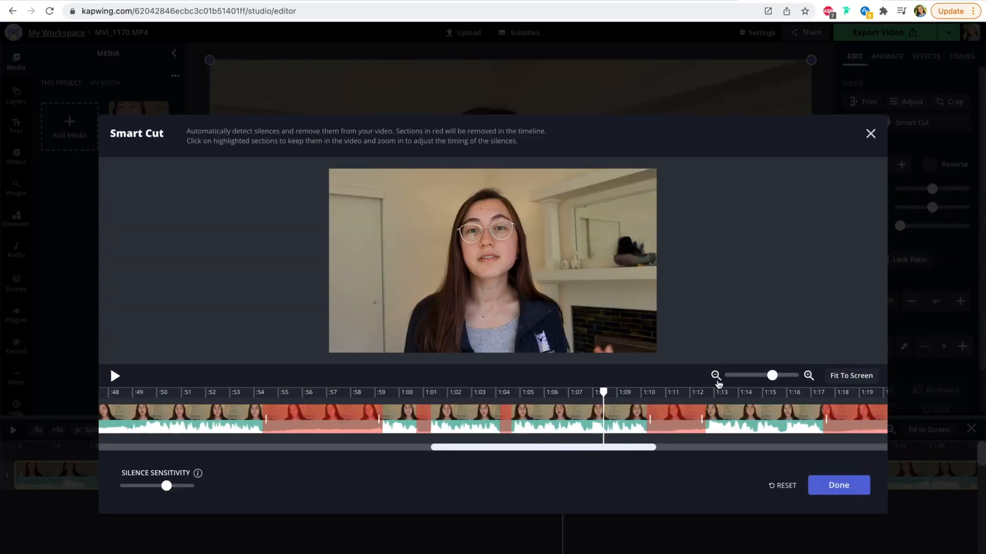
click(715, 375)
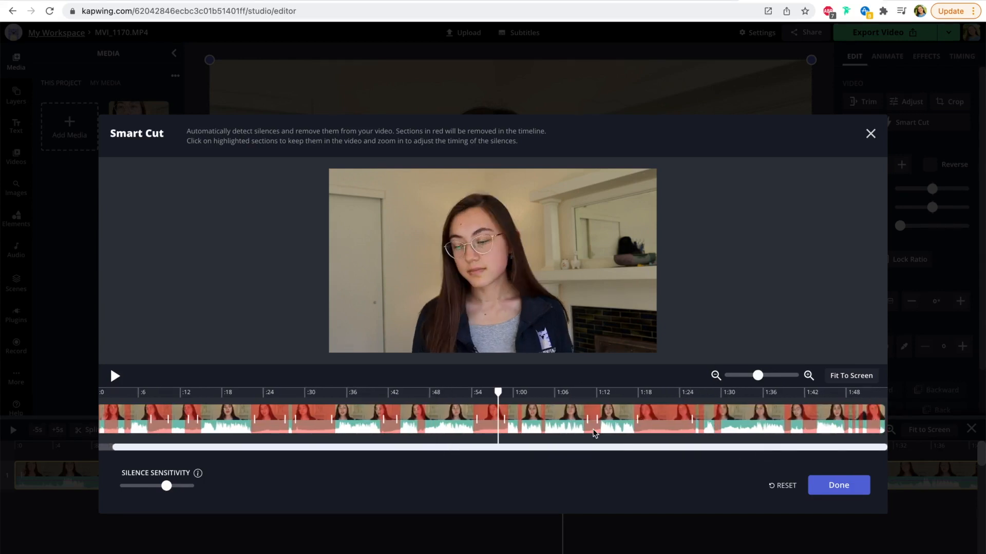
mouse_move(564, 477)
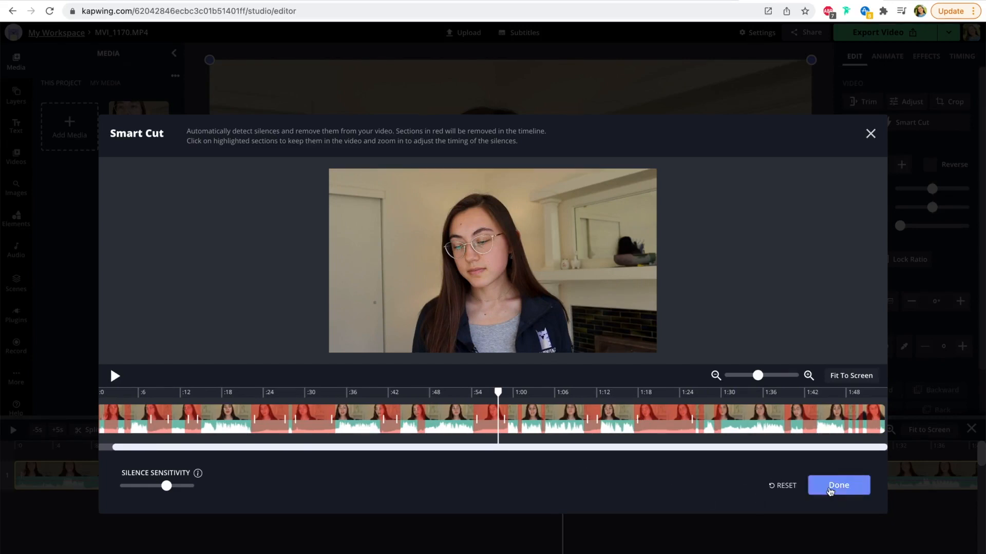
click(838, 485)
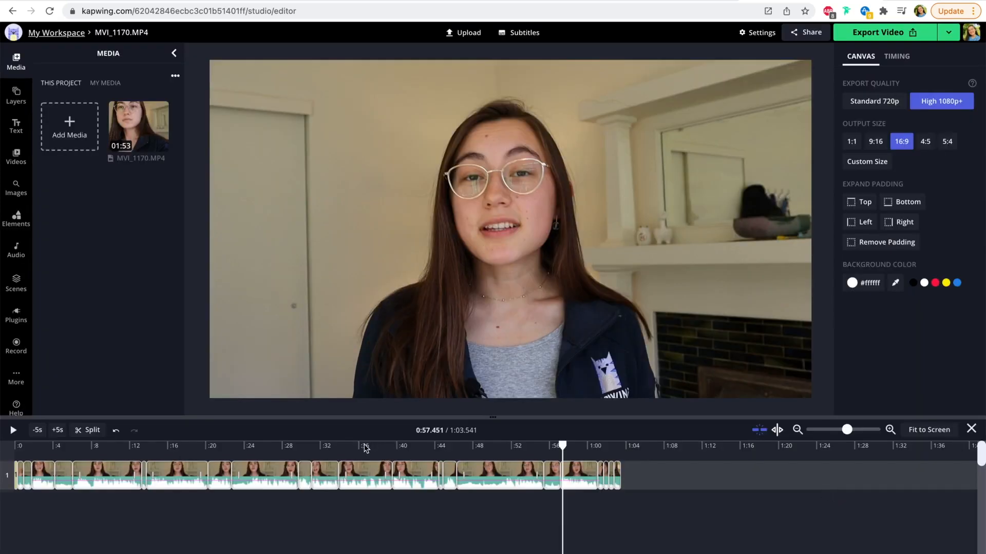
click(120, 446)
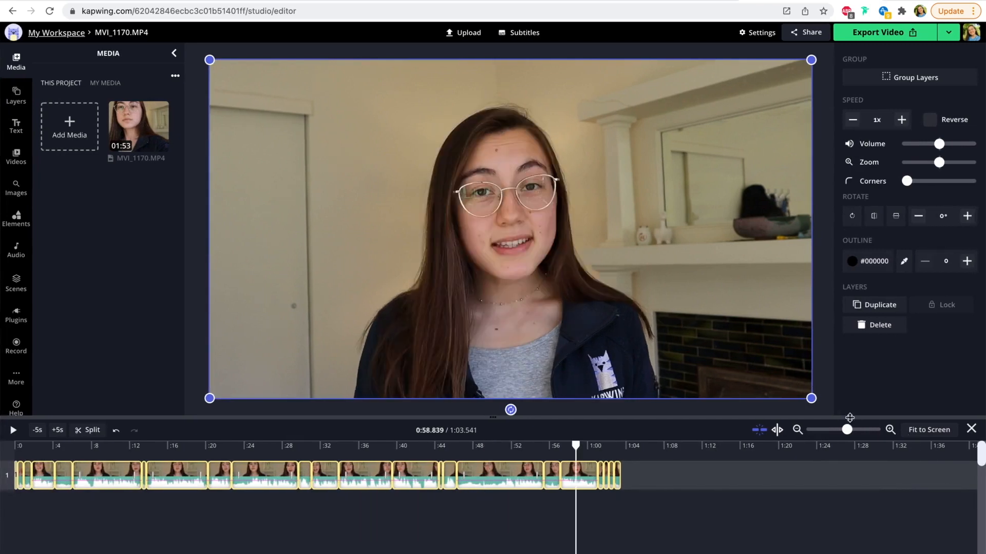
click(891, 430)
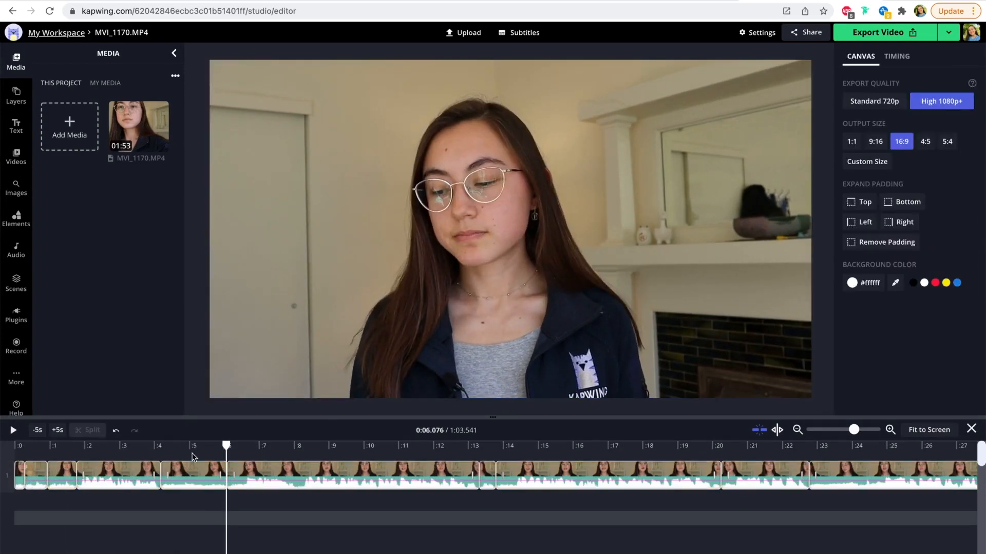
click(272, 446)
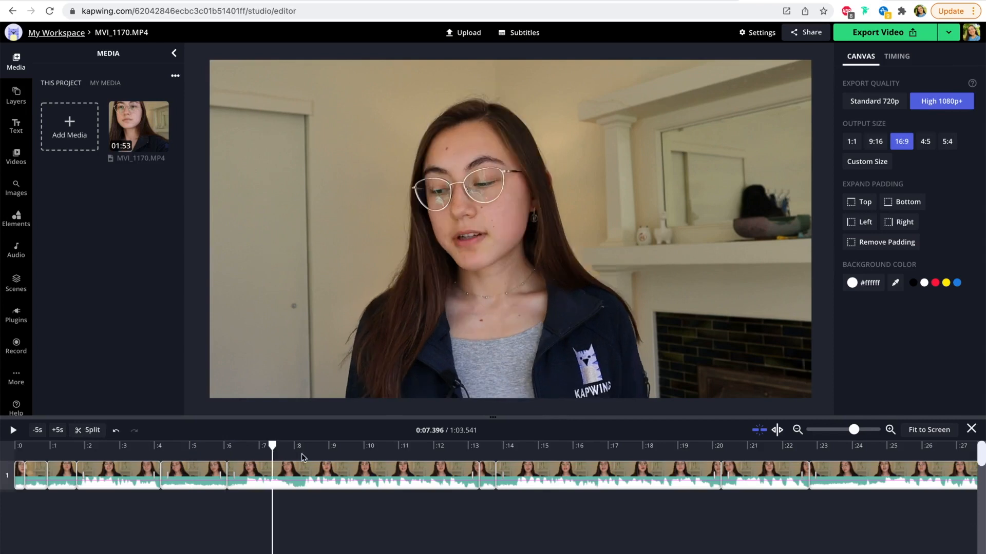
click(434, 445)
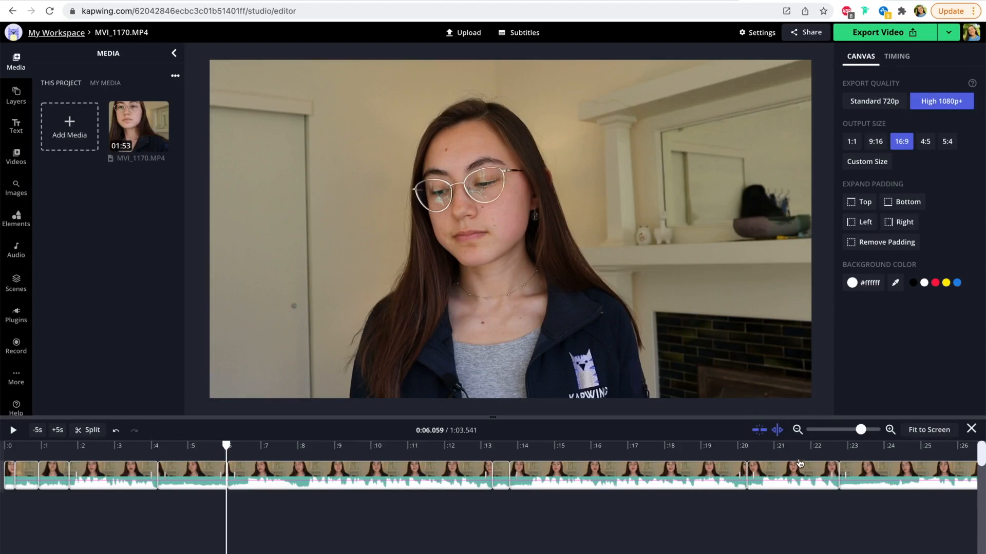
click(191, 474)
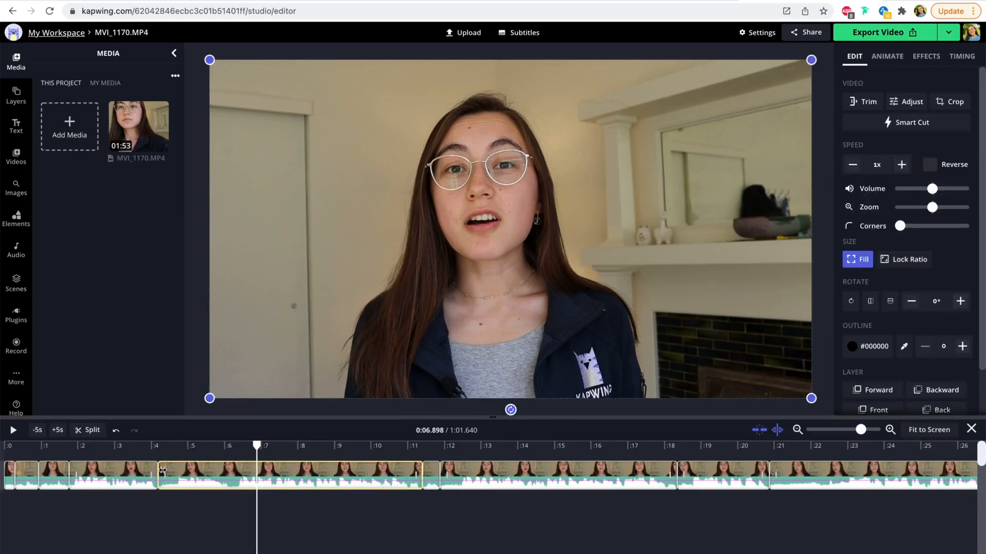
Step: Drag in the left edge of the clip near 4 s, bringing the video to about 1:01.2
drag(257, 445, 158, 445)
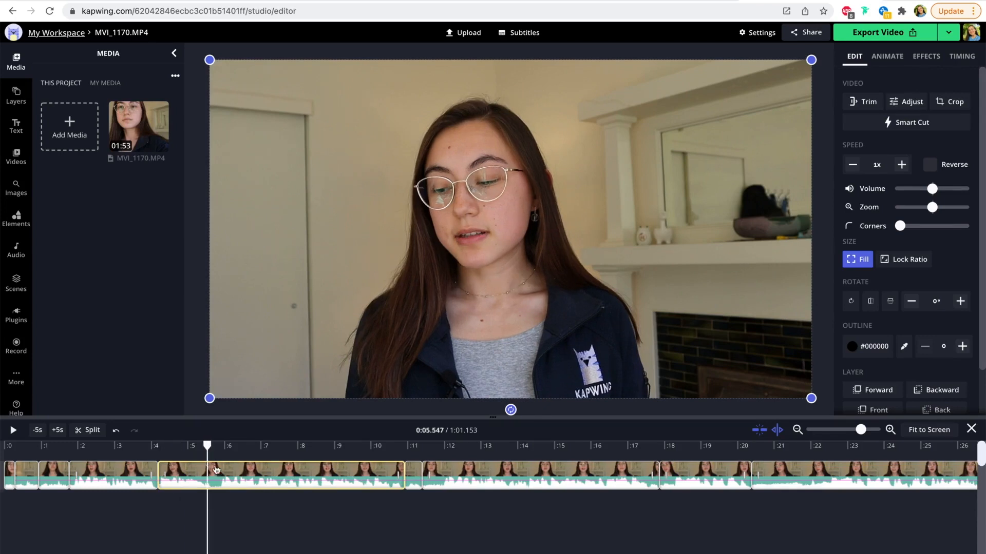
mouse_move(226, 474)
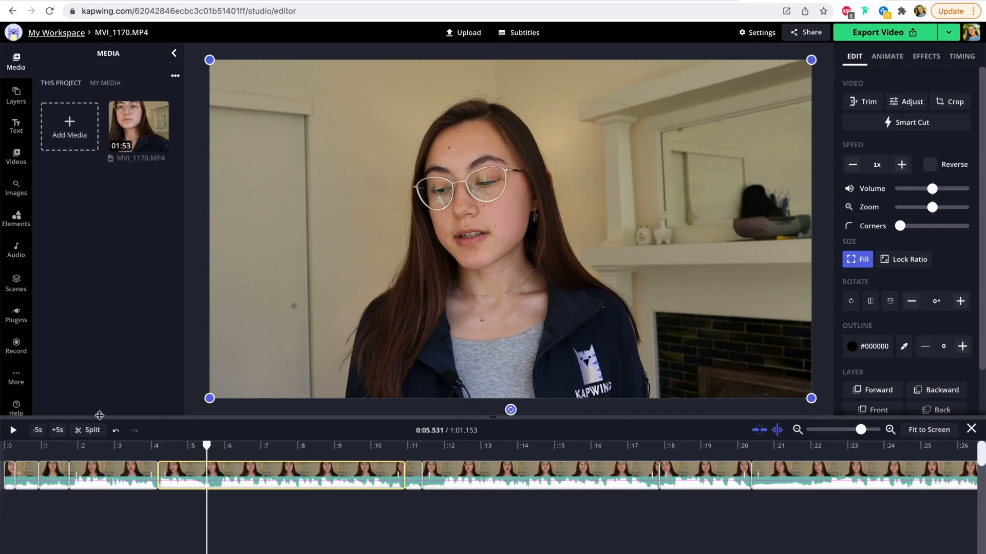
mouse_move(92, 431)
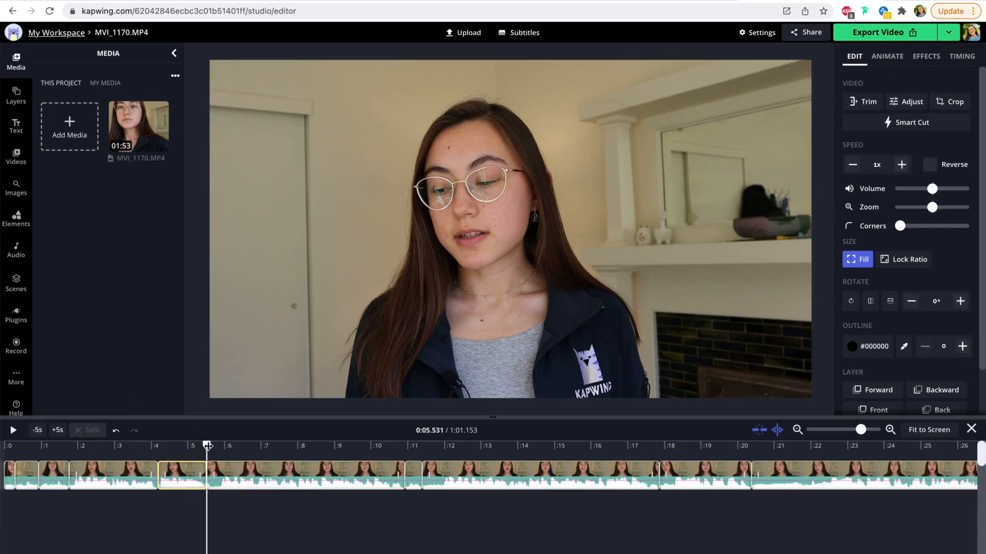
Step: Split the clip near 5.5 s and remove the unwanted piece, leaving about 59.8 seconds
click(308, 474)
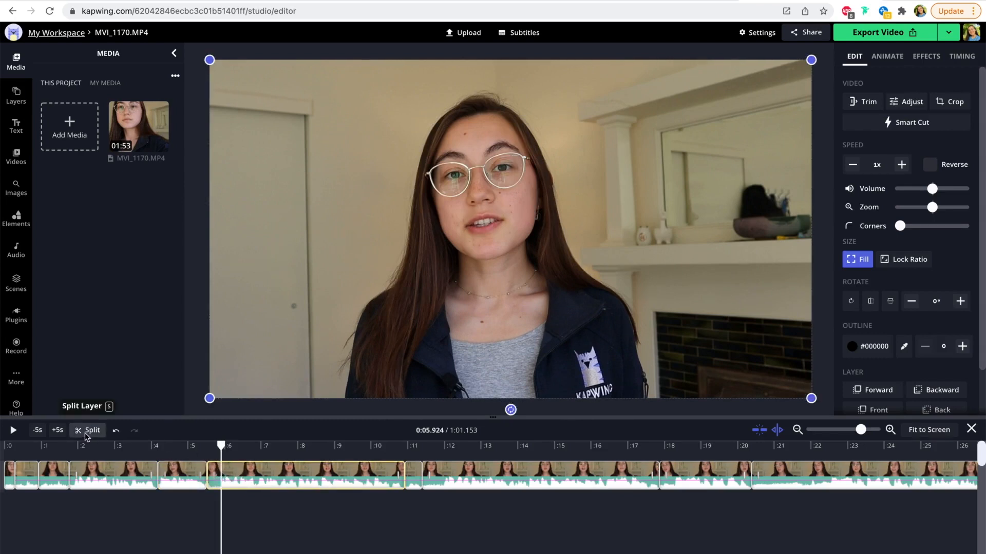
click(93, 431)
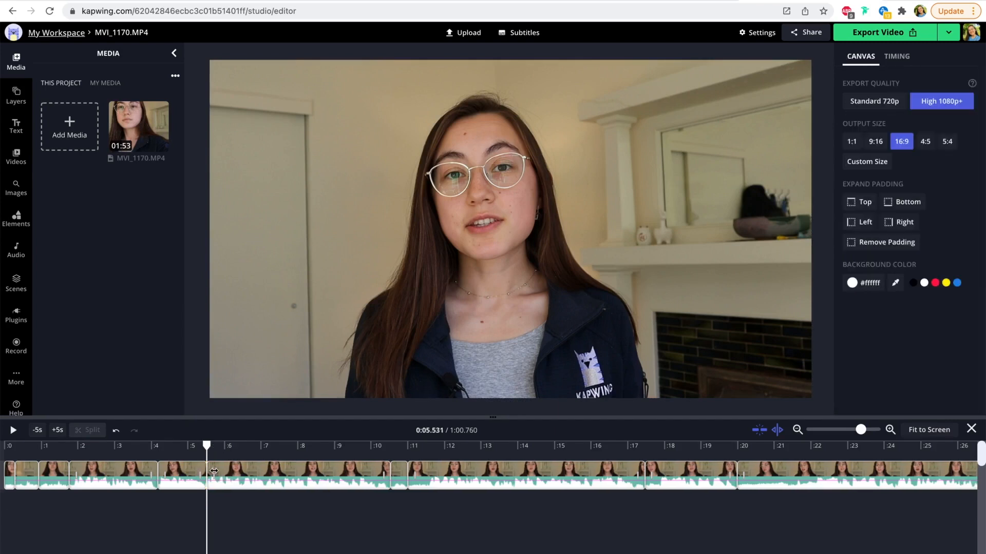
click(496, 474)
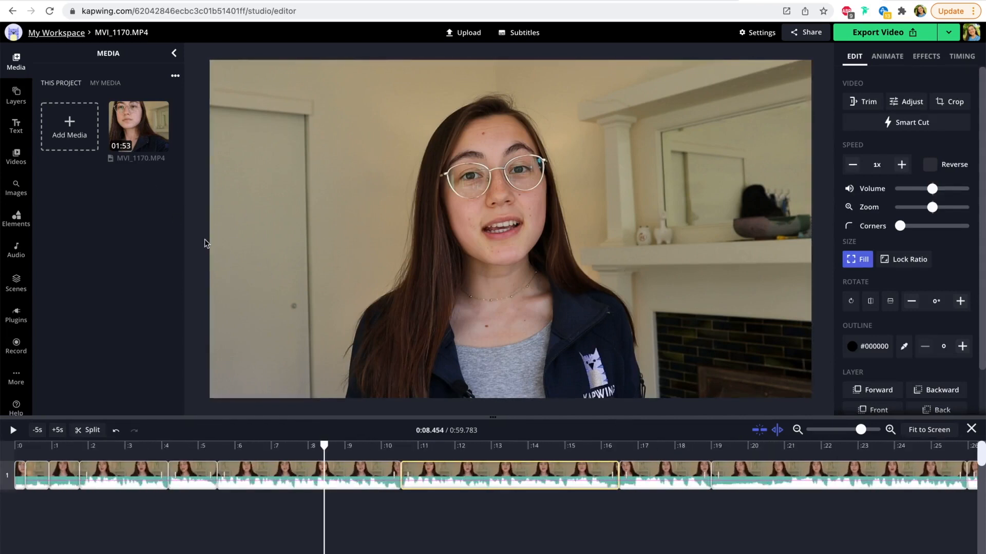
mouse_move(748, 194)
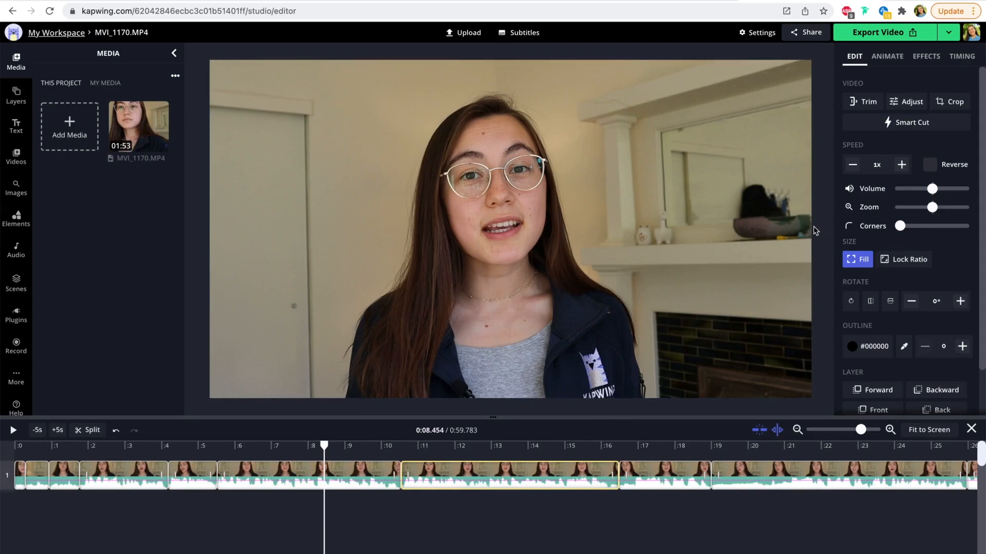
mouse_move(138, 126)
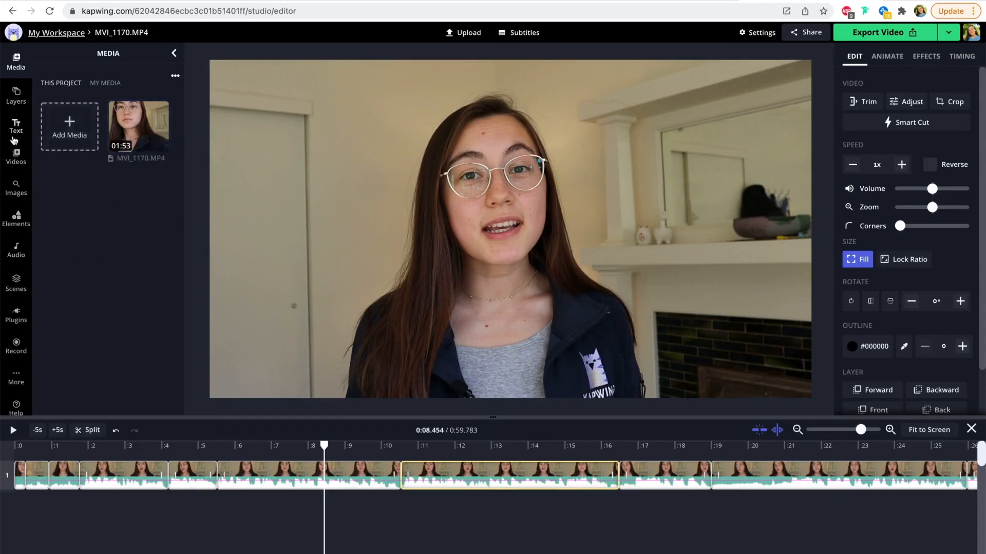
Step: Add a 'Sample text' header caption and a black-and-white cat photo found by searching 'cat'
click(16, 125)
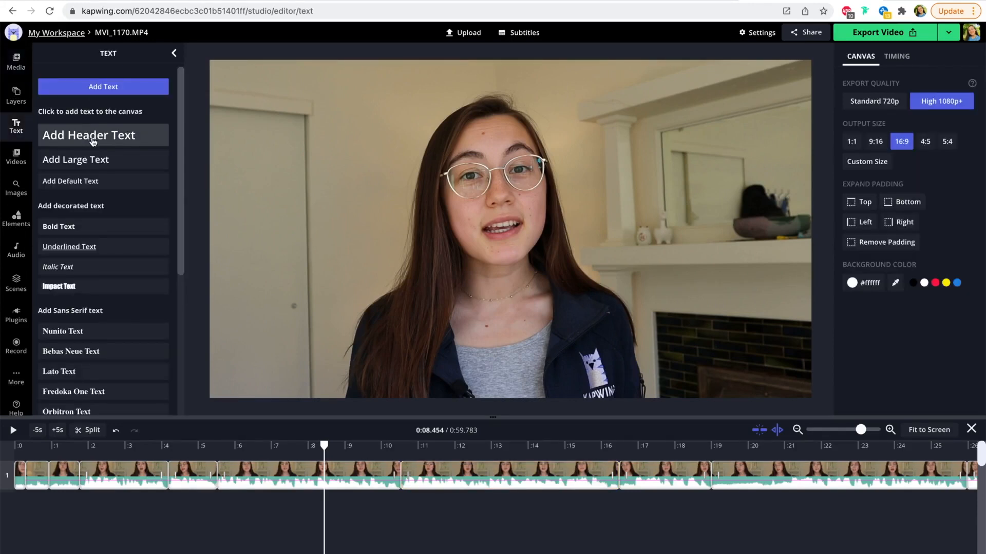
click(88, 135)
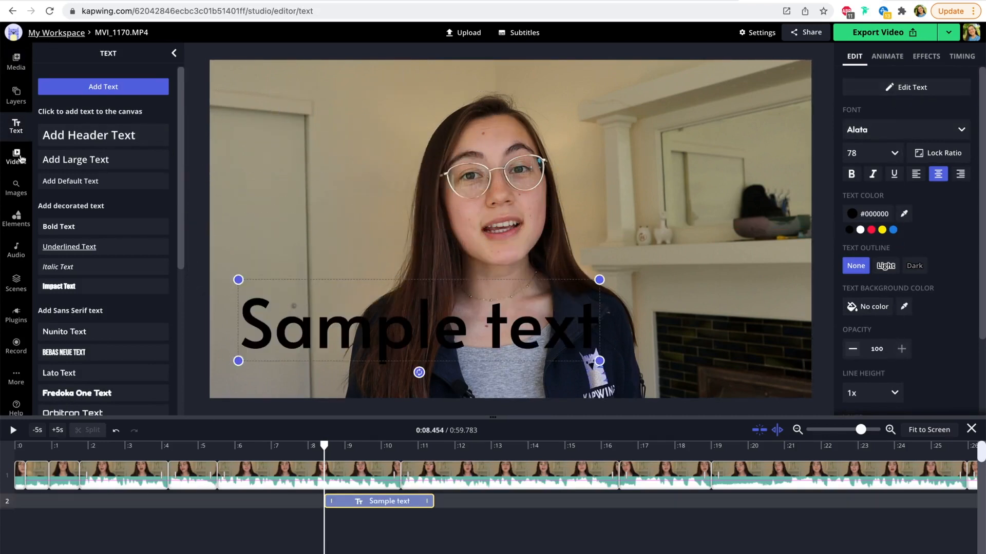
click(15, 188)
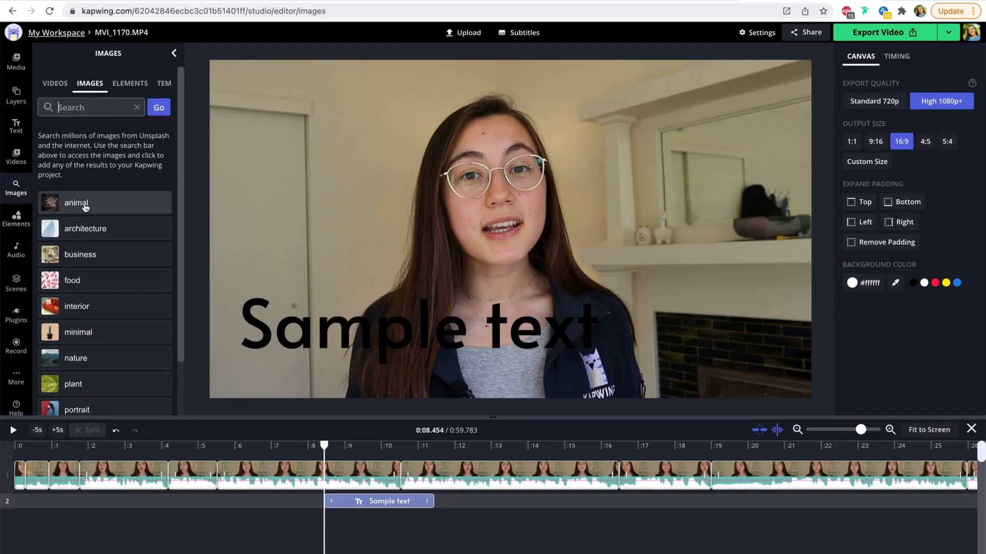
text(cat)
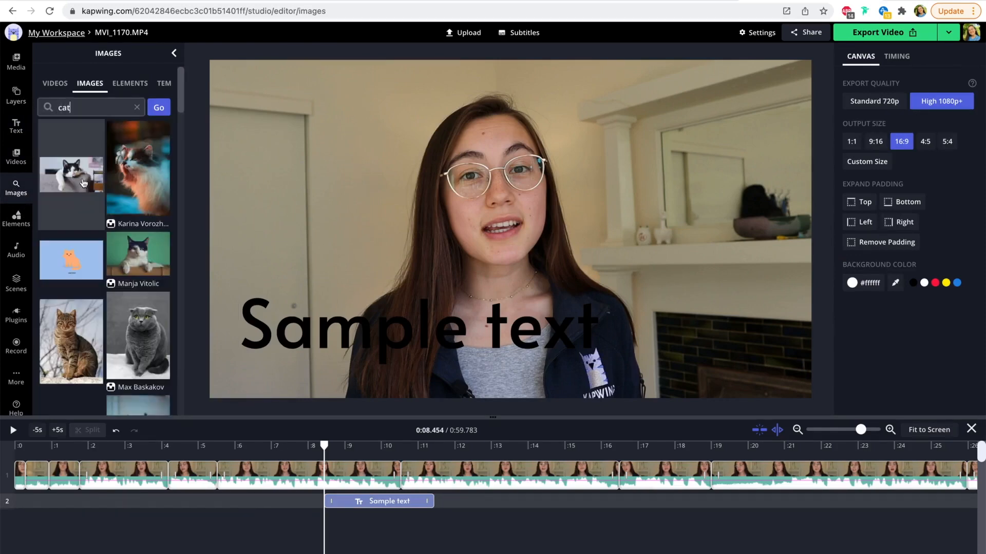
click(71, 175)
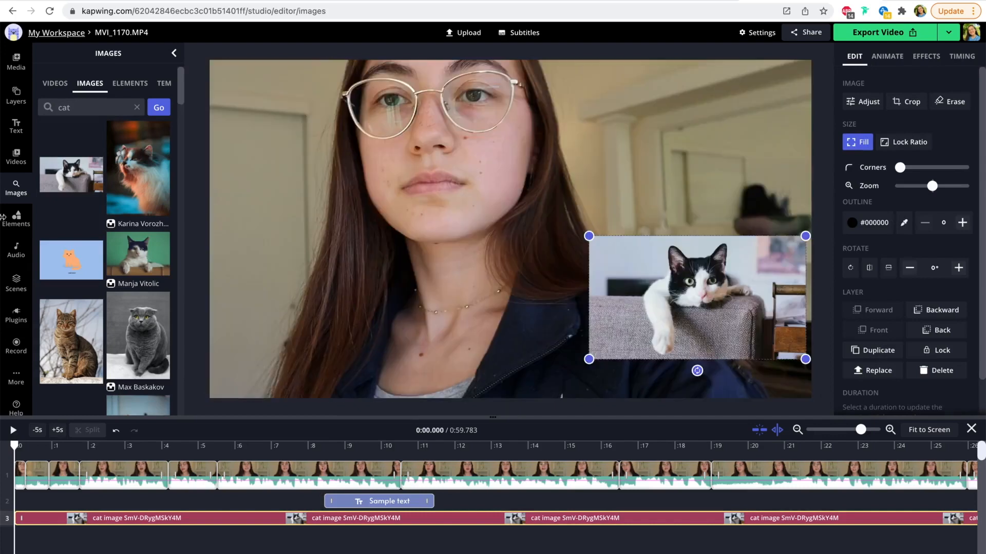
click(16, 216)
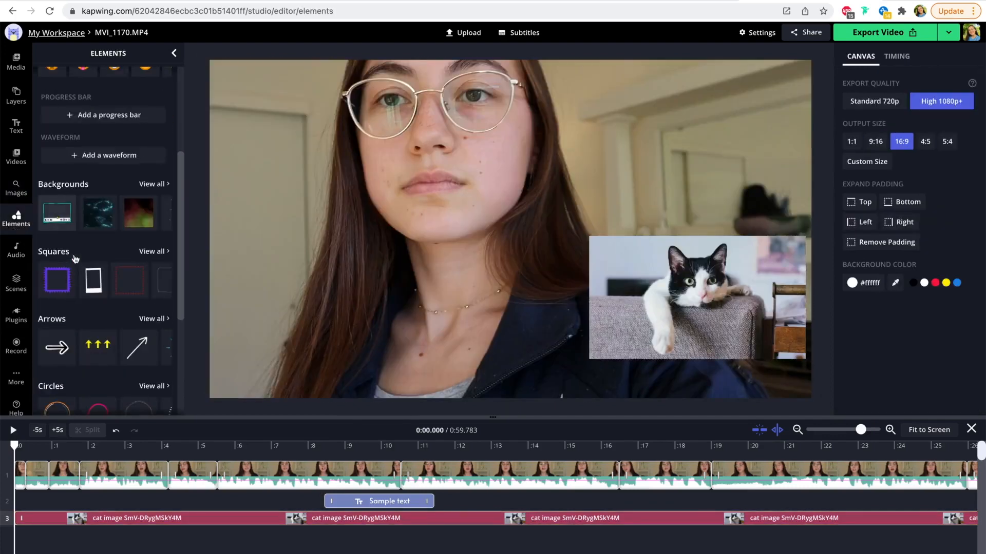
Step: Open the Sound Effects tab in the Audio sidebar
click(16, 244)
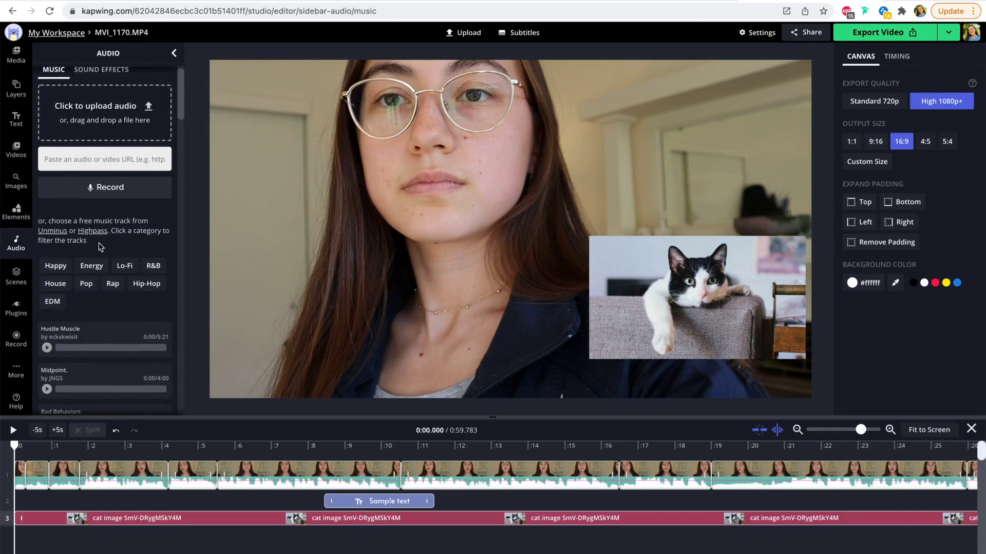
click(101, 70)
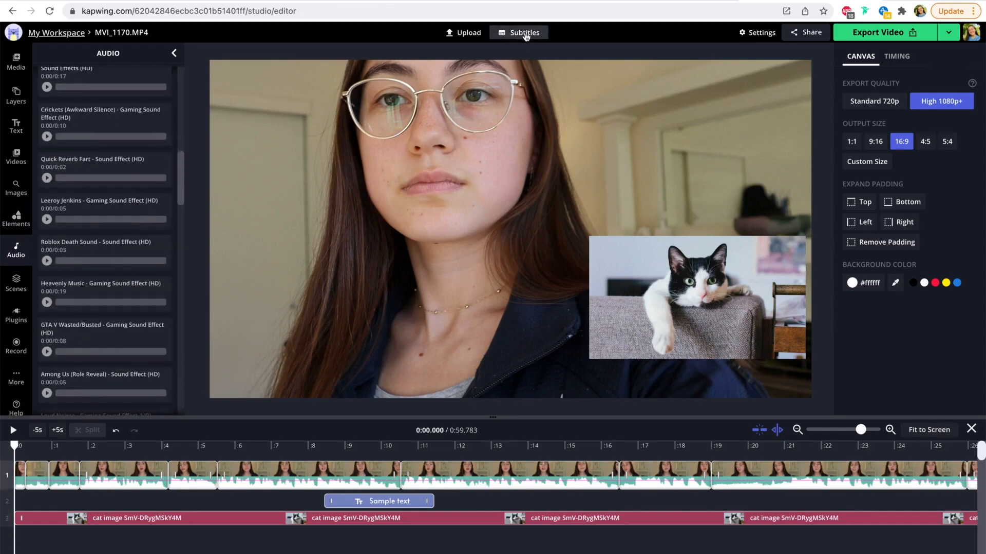
click(523, 32)
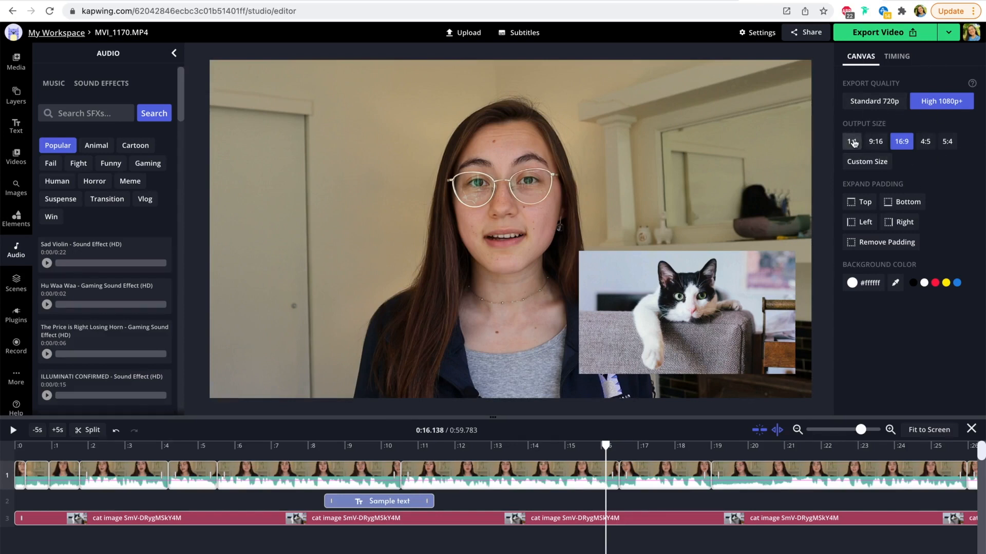
Step: Try the 9:16 output size, then settle on a 1:1 square frame
click(874, 140)
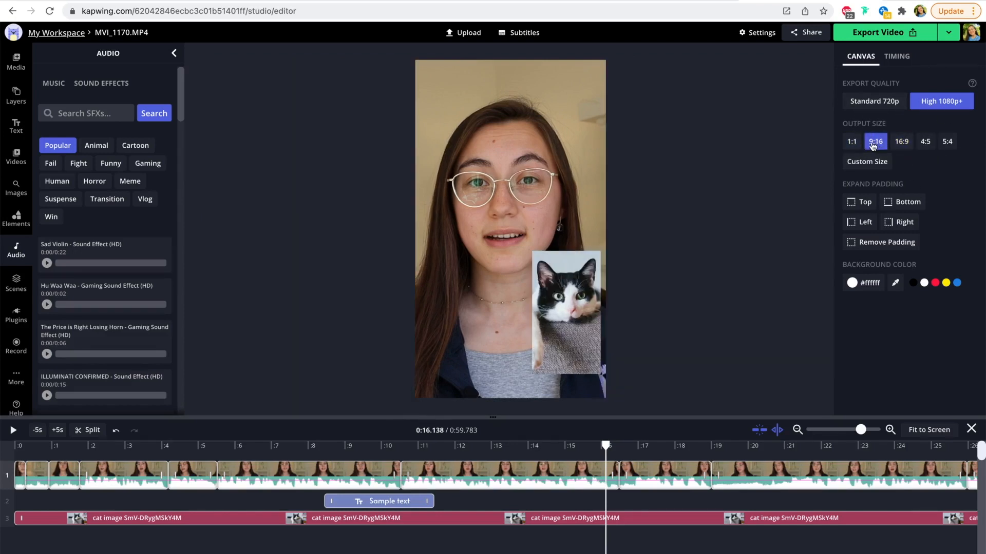
click(851, 140)
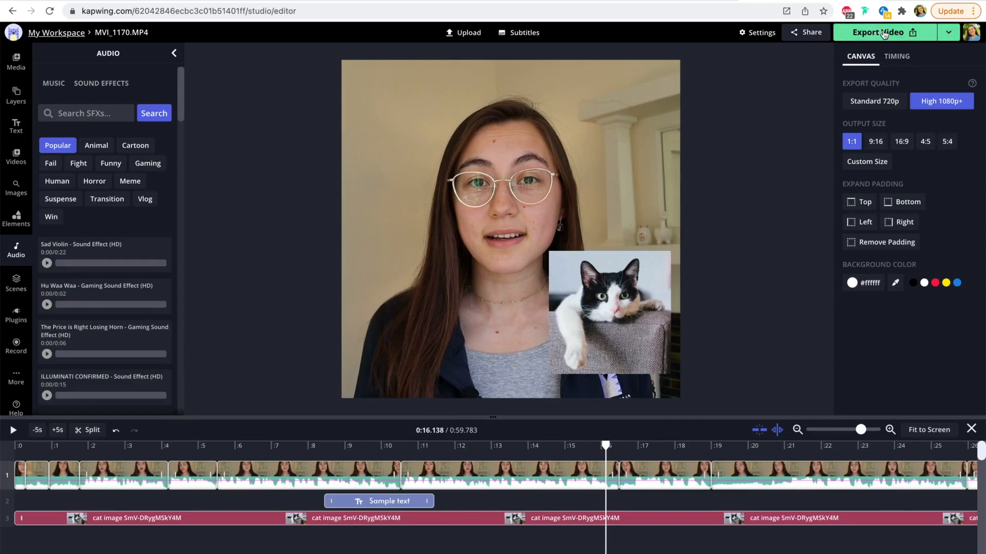
Step: Export MVI_1170.MP4 and select the share page URL in the address bar
click(878, 32)
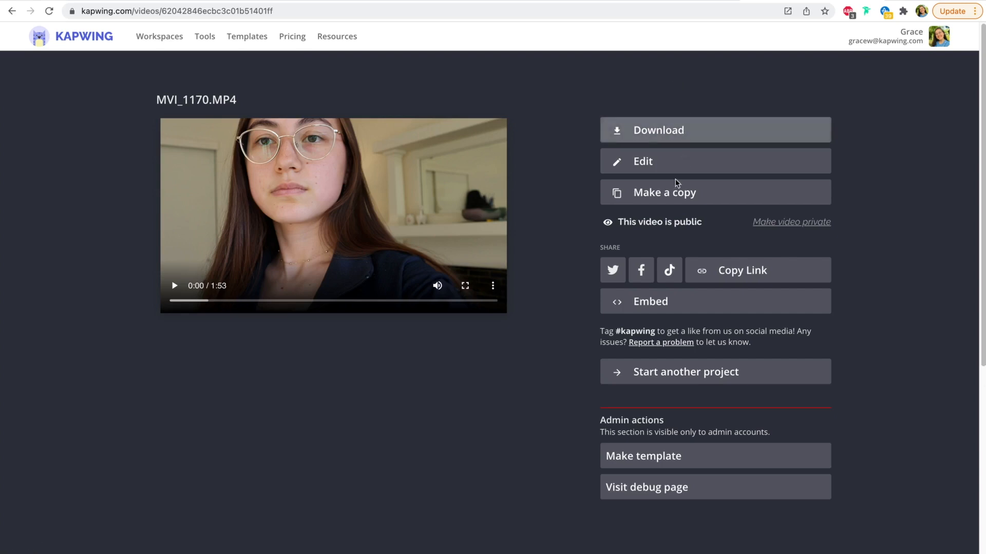
mouse_move(300, 22)
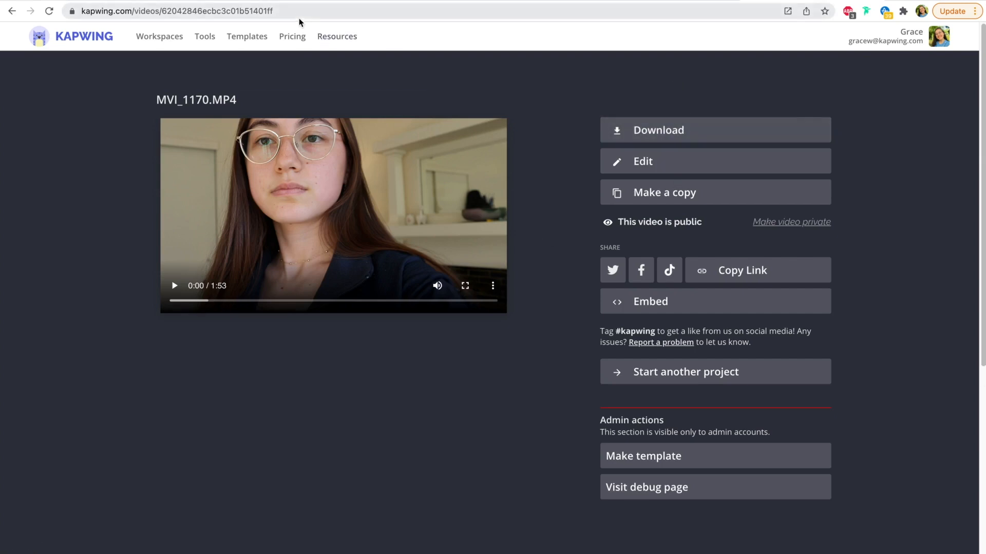
click(176, 11)
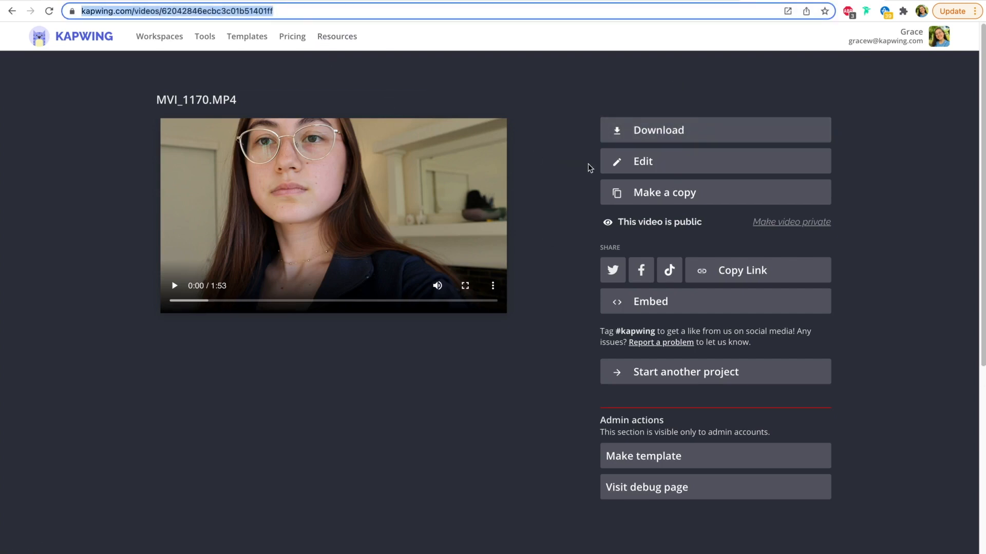